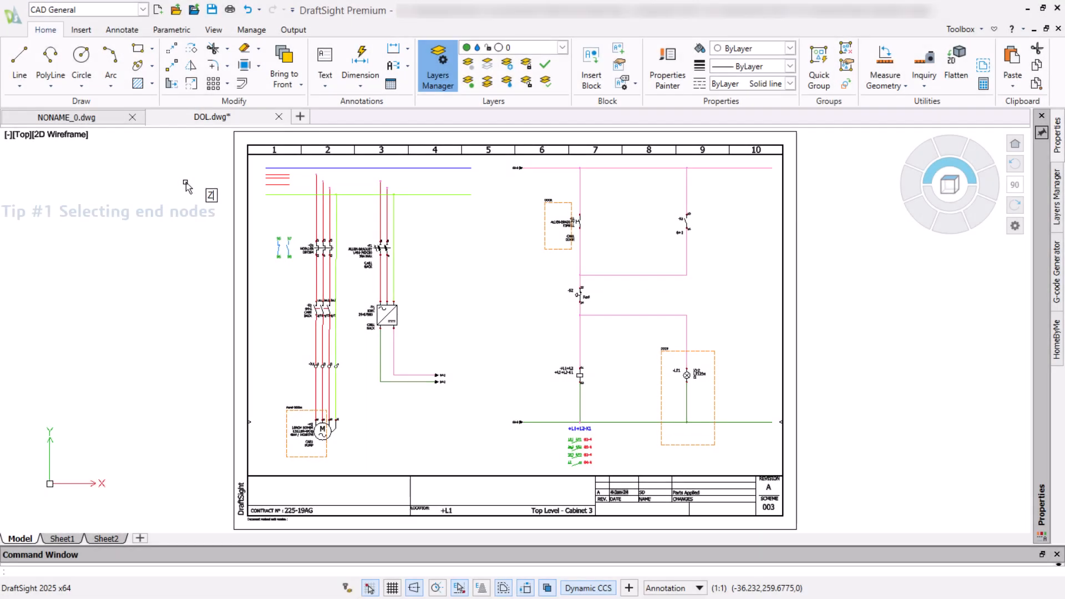
Stretch the top red and green bus lines out to the vertical conductors.
{"action": "left_click", "coordinate": [249, 157]}
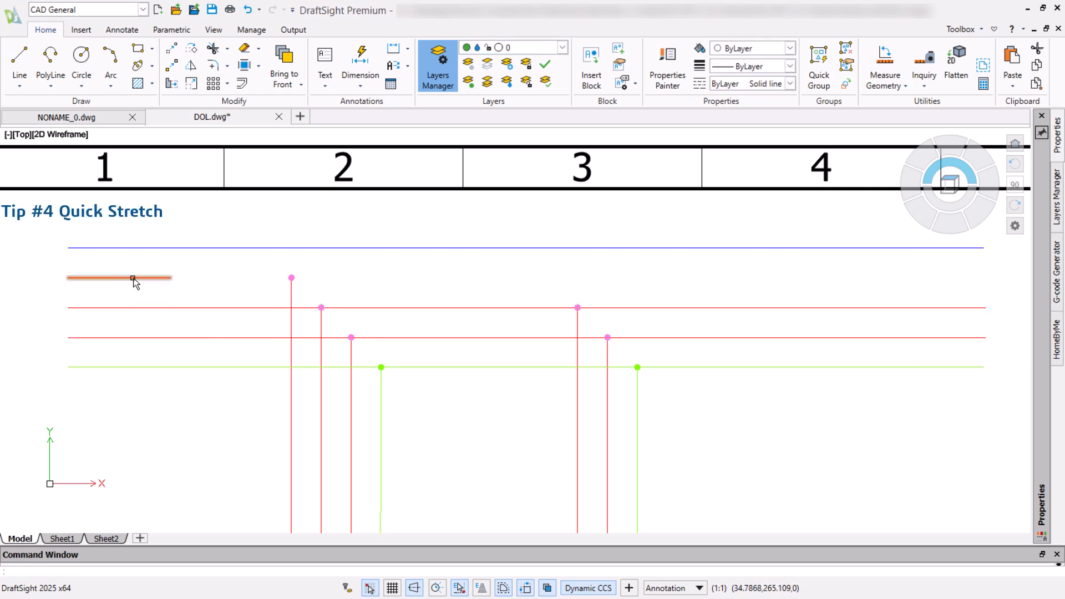
Quick-stretch the short orange line at the top of the schematic.
{"action": "left_click", "coordinate": [133, 278]}
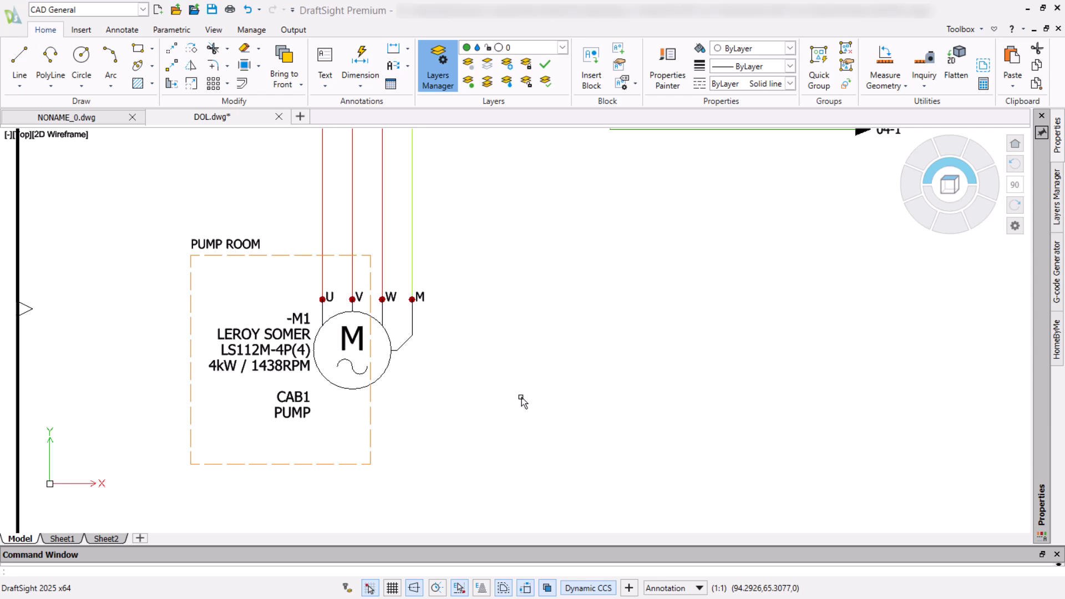
{"action": "mouse_move", "coordinate": [356, 433]}
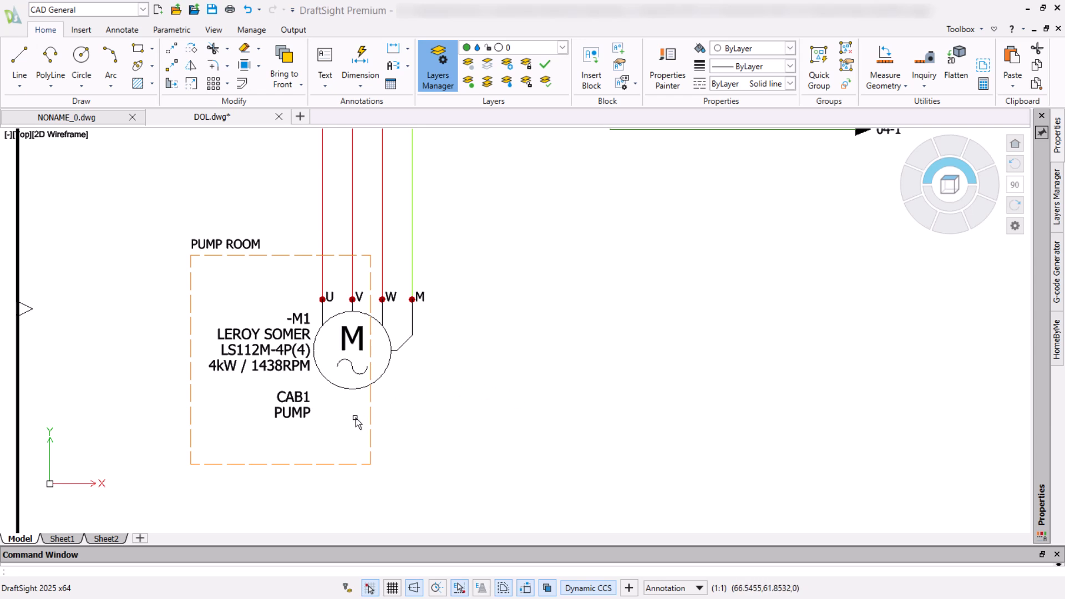
Move the dashed PUMP ROOM frame's bottom edge up to just beneath the CAB1 PUMP label.
{"action": "left_click", "coordinate": [356, 418]}
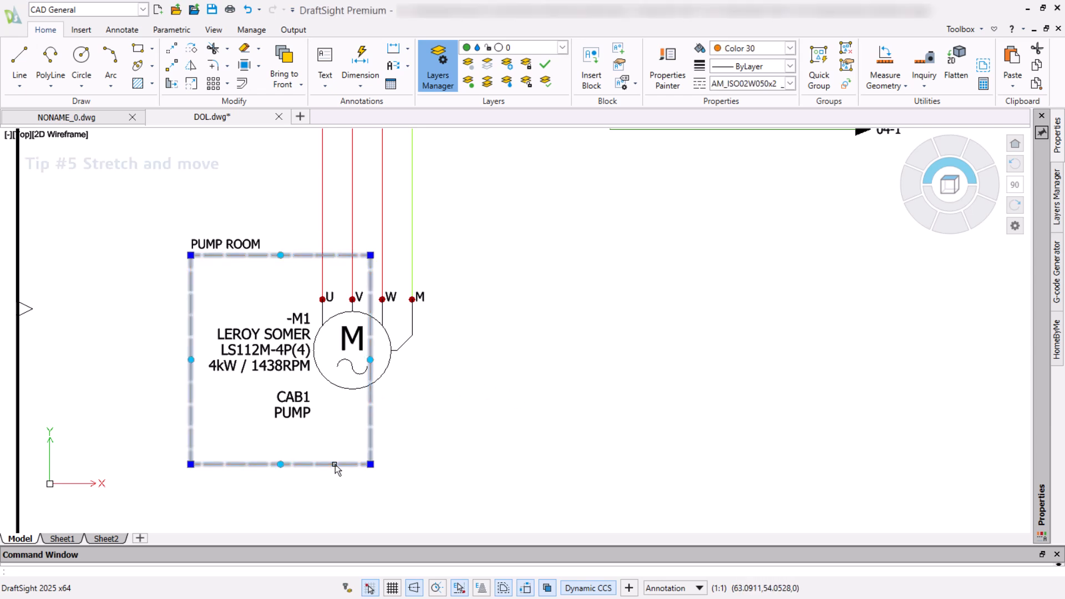
{"action": "left_click", "coordinate": [335, 464]}
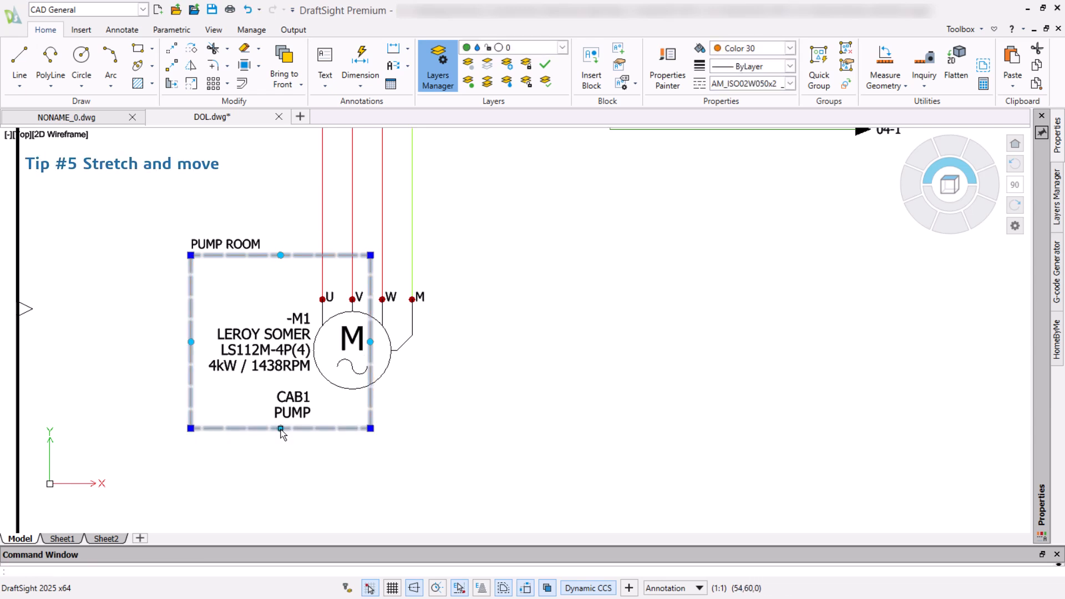
{"action": "left_click", "coordinate": [371, 427]}
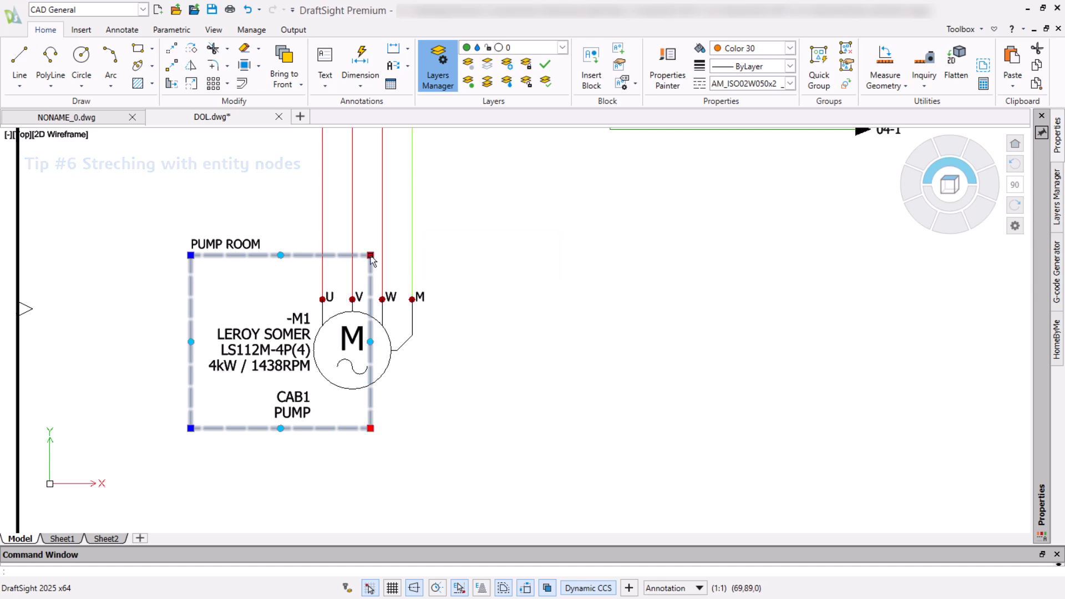
Drag the PUMP ROOM frame's top-right corner grip rightward to a new point.
{"action": "left_click", "coordinate": [371, 256]}
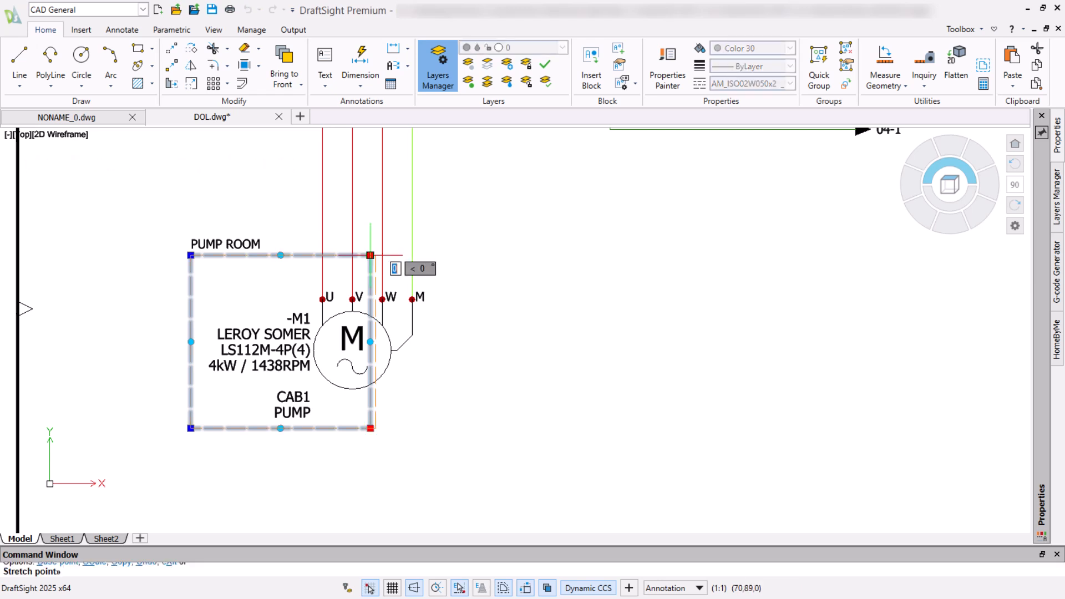
{"action": "left_click_drag", "start_coordinate": [370, 255], "coordinate": [451, 257]}
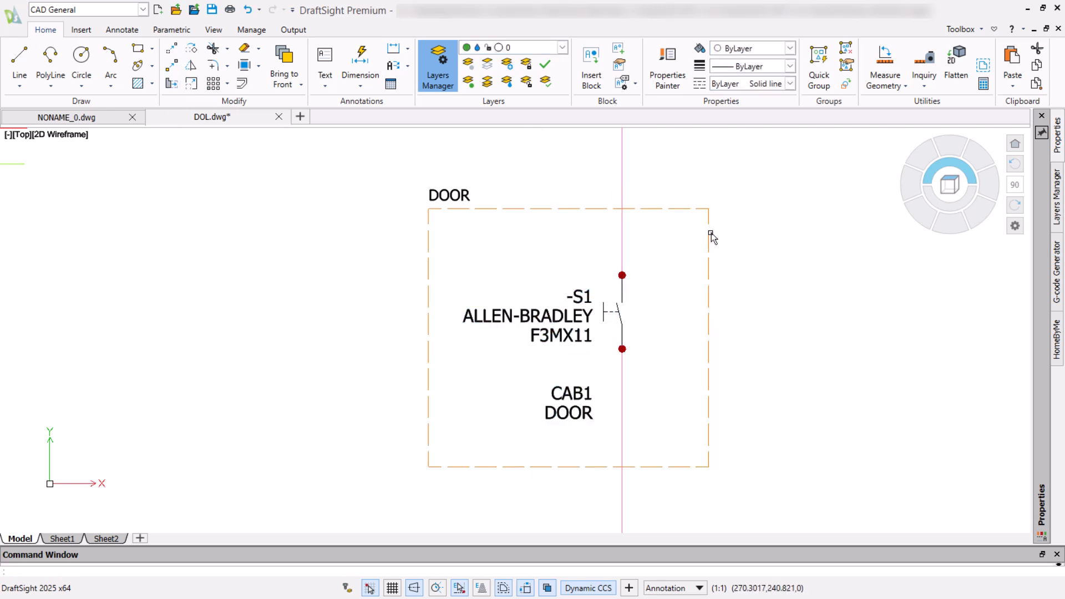
Start a crossing selection over the -S1 switch labels and upper wire.
{"action": "left_click", "coordinate": [622, 306]}
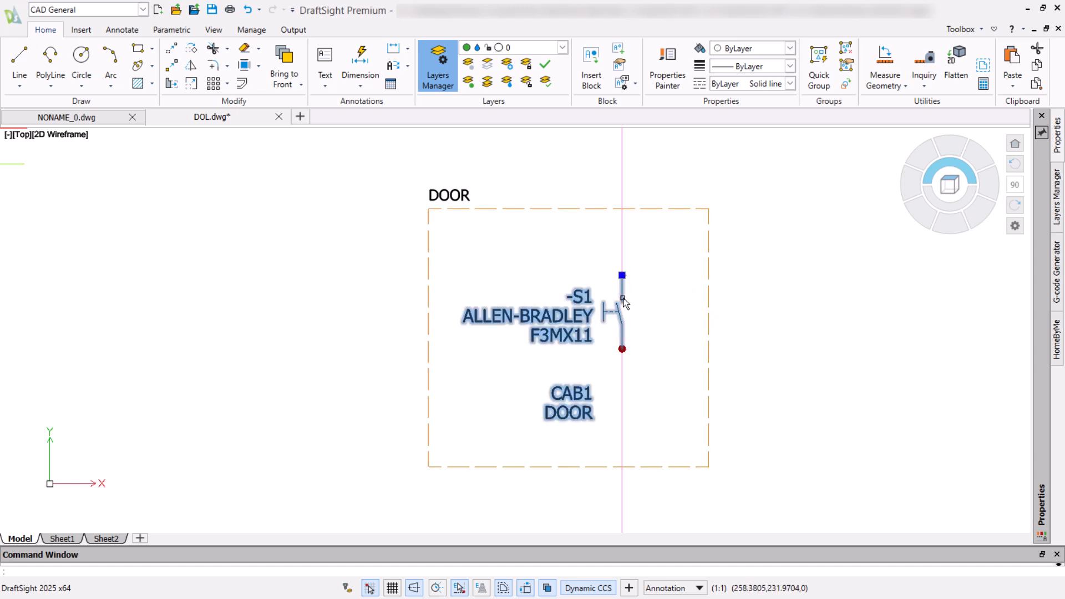
{"action": "mouse_move", "coordinate": [671, 268]}
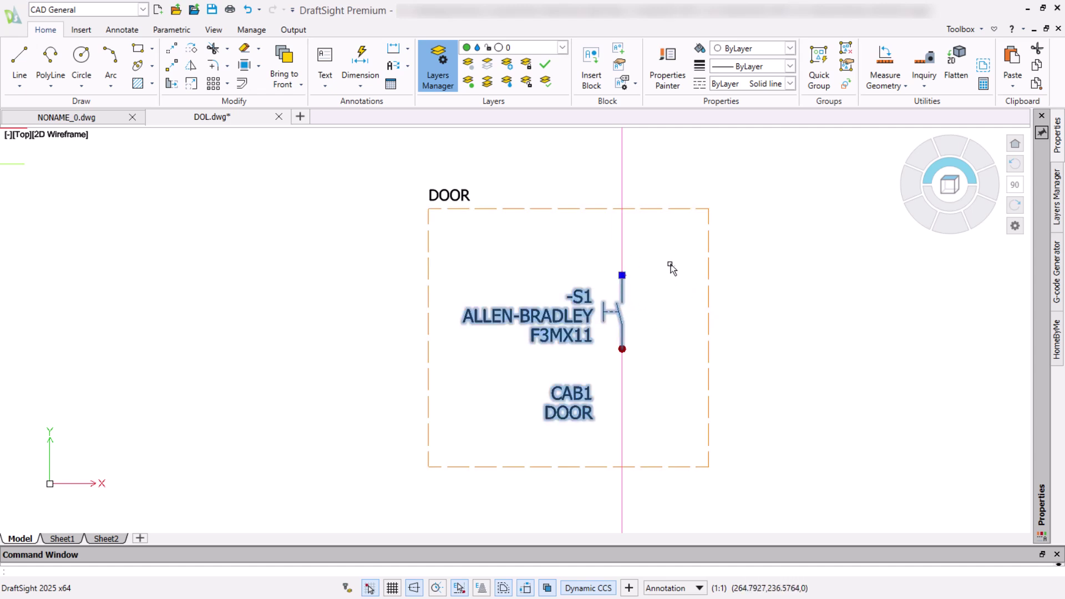